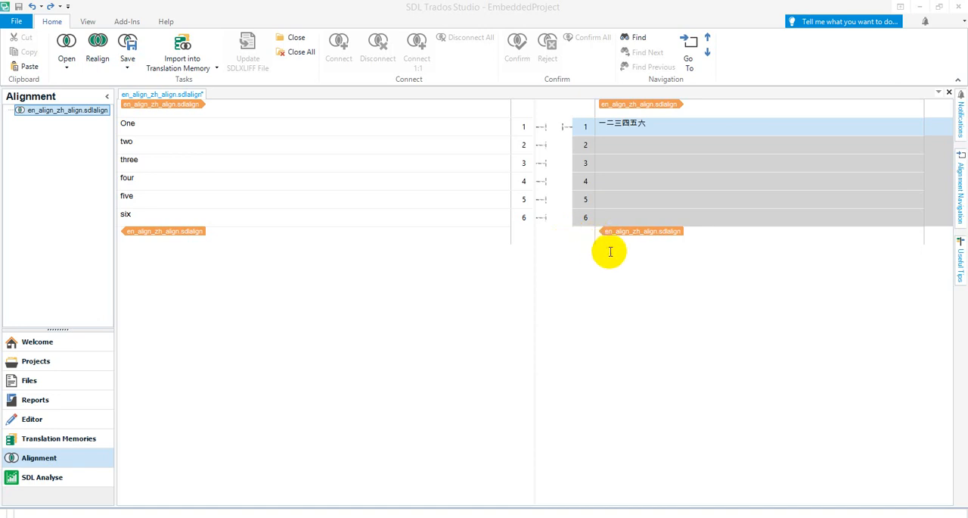
mouse_move(358, 141)
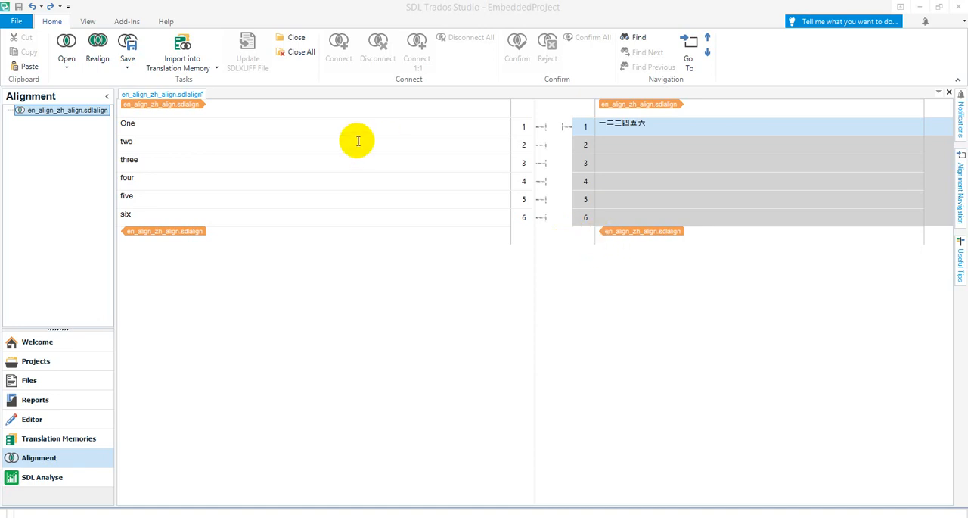
mouse_move(404, 159)
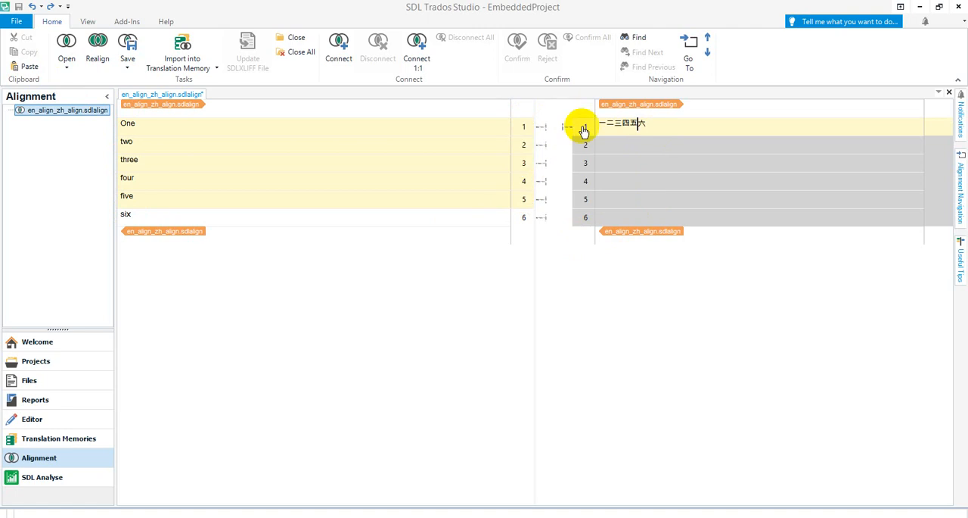
left_click(338, 49)
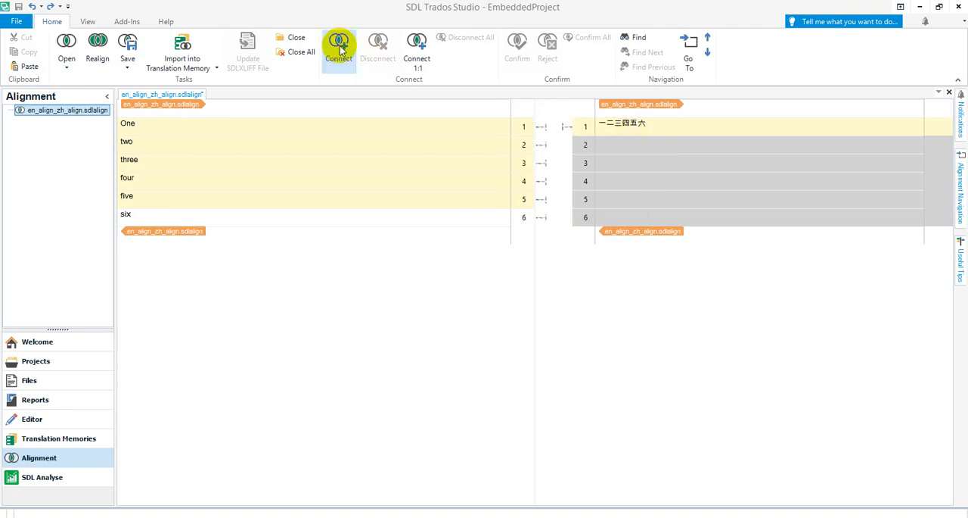
left_click(338, 45)
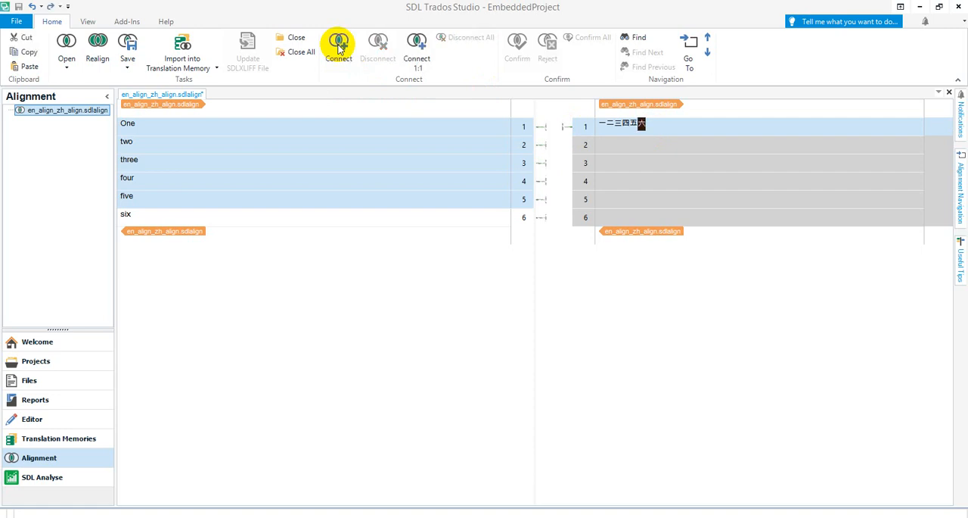
mouse_move(328, 67)
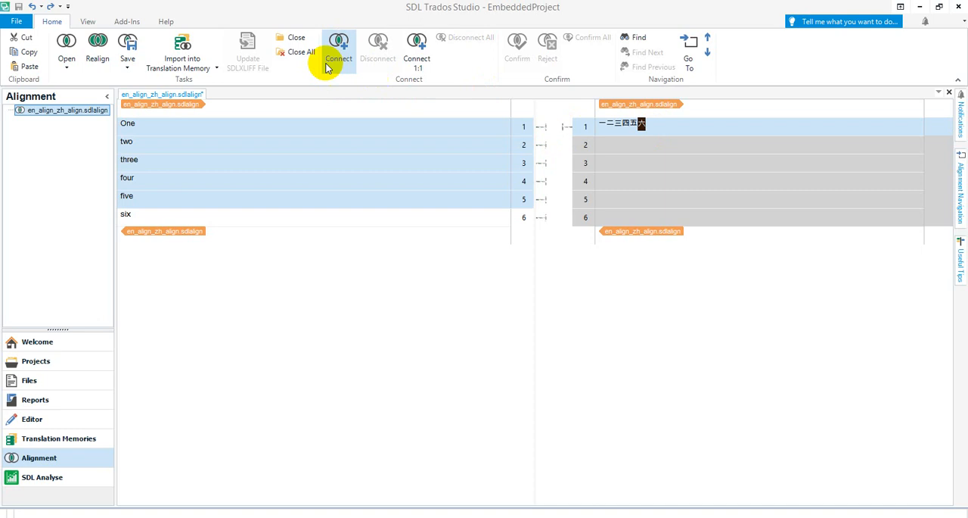
mouse_move(32, 8)
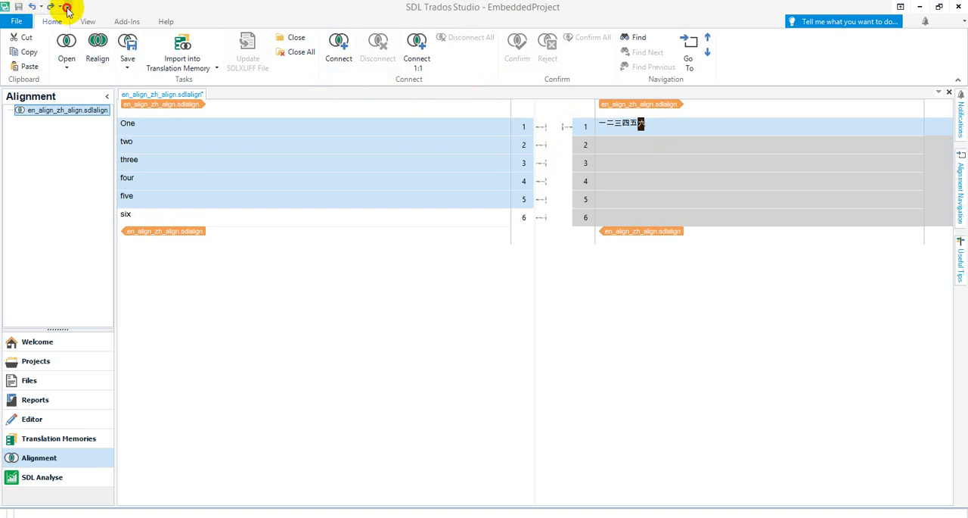
- Split the Chinese target after 五 into segments '一二三四五' and '六'
left_click(66, 7)
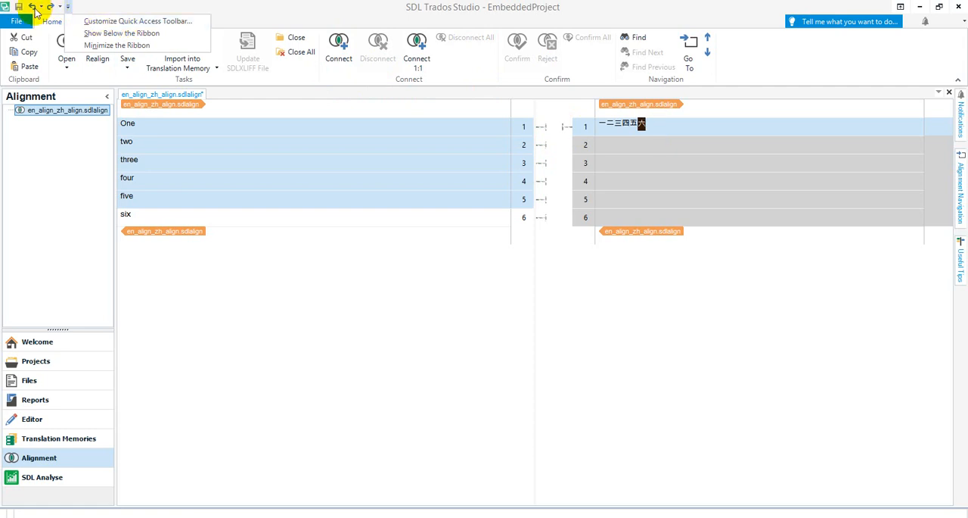
mouse_move(582, 325)
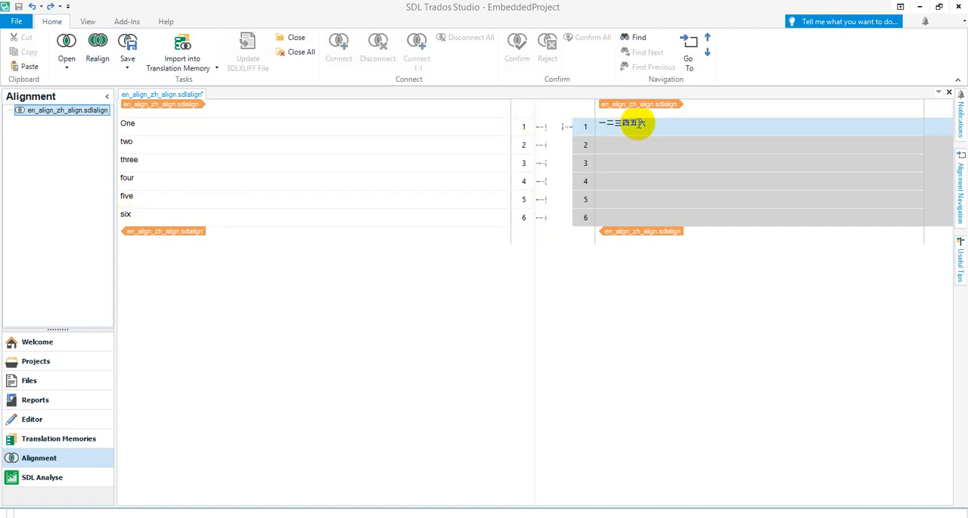
right_click(636, 123)
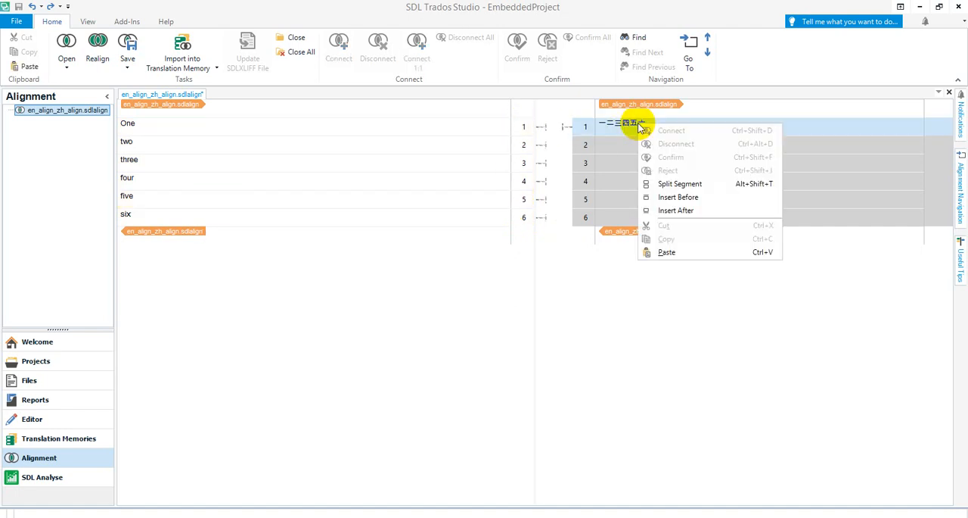
left_click(679, 183)
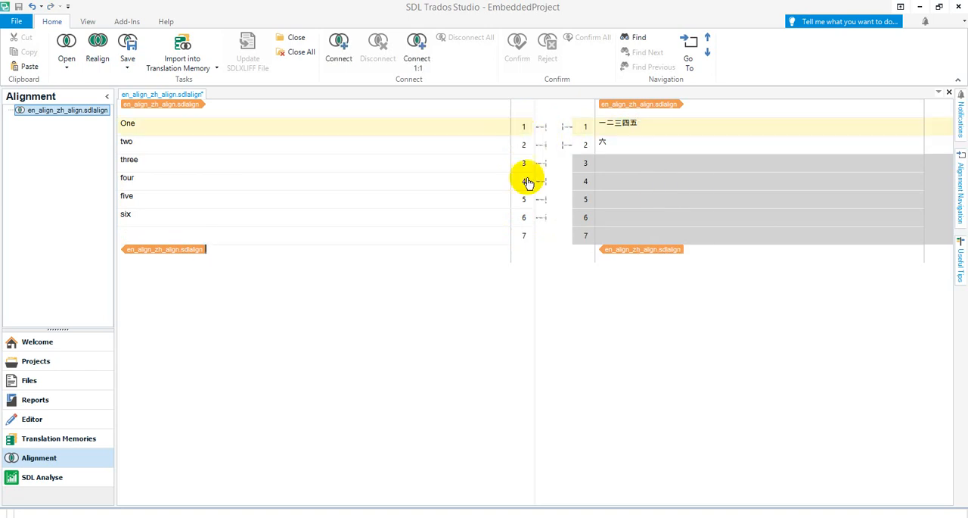
mouse_move(521, 203)
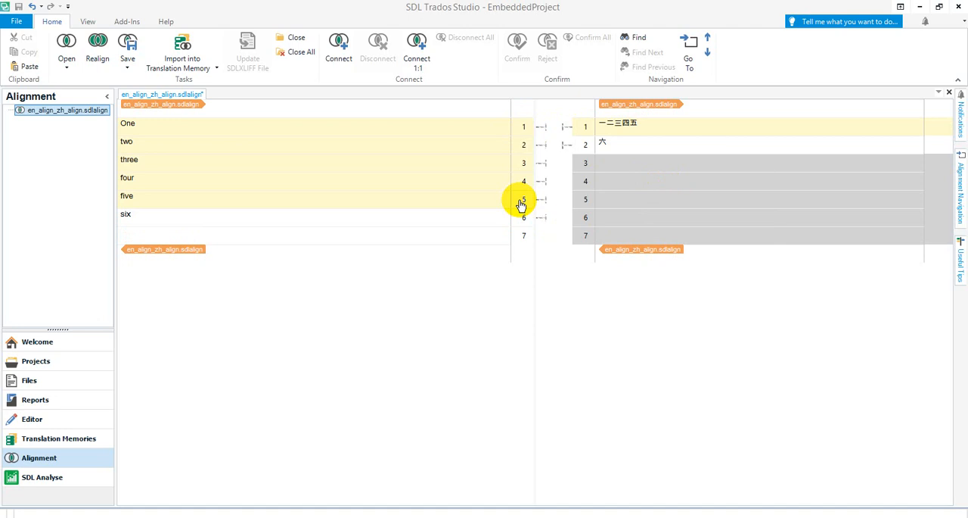
mouse_move(339, 58)
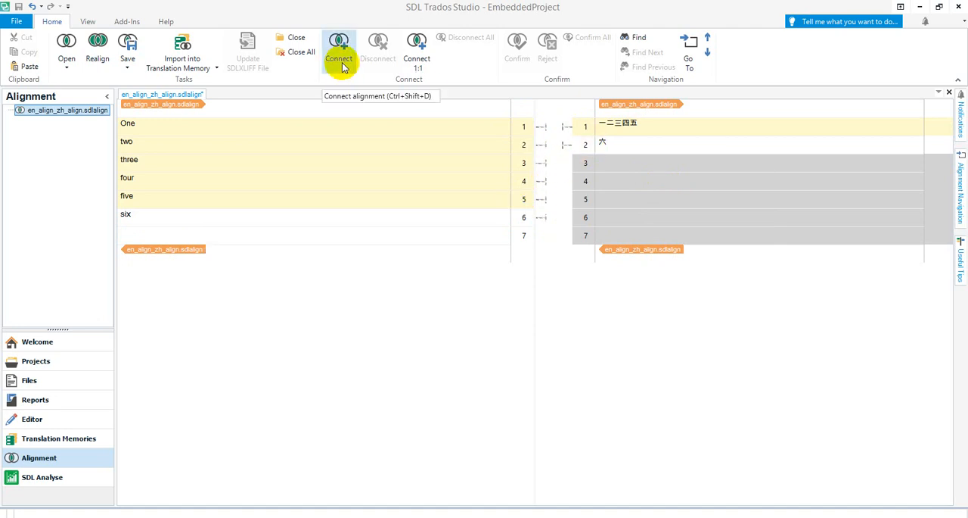
- Connect English segments One–five to the Chinese segment '一二三四五', leaving 'six' unconnected
left_click(339, 53)
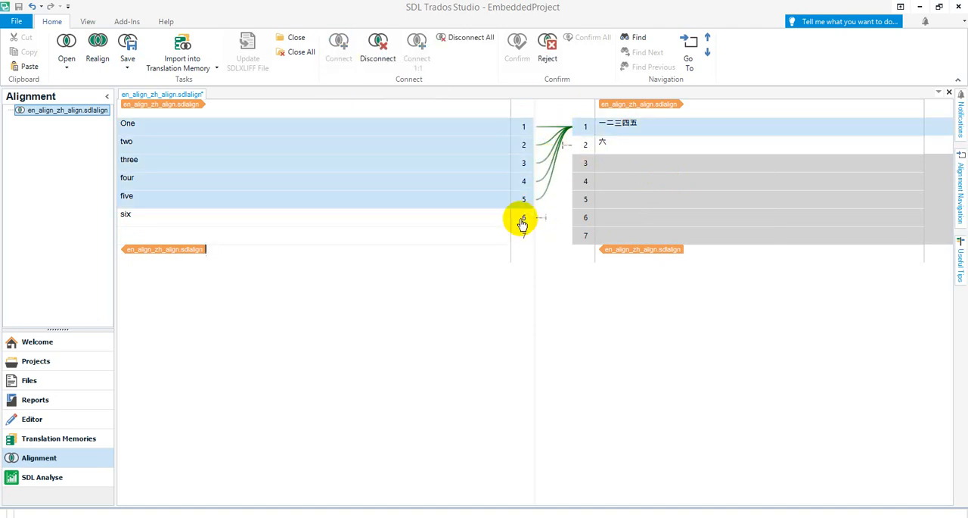